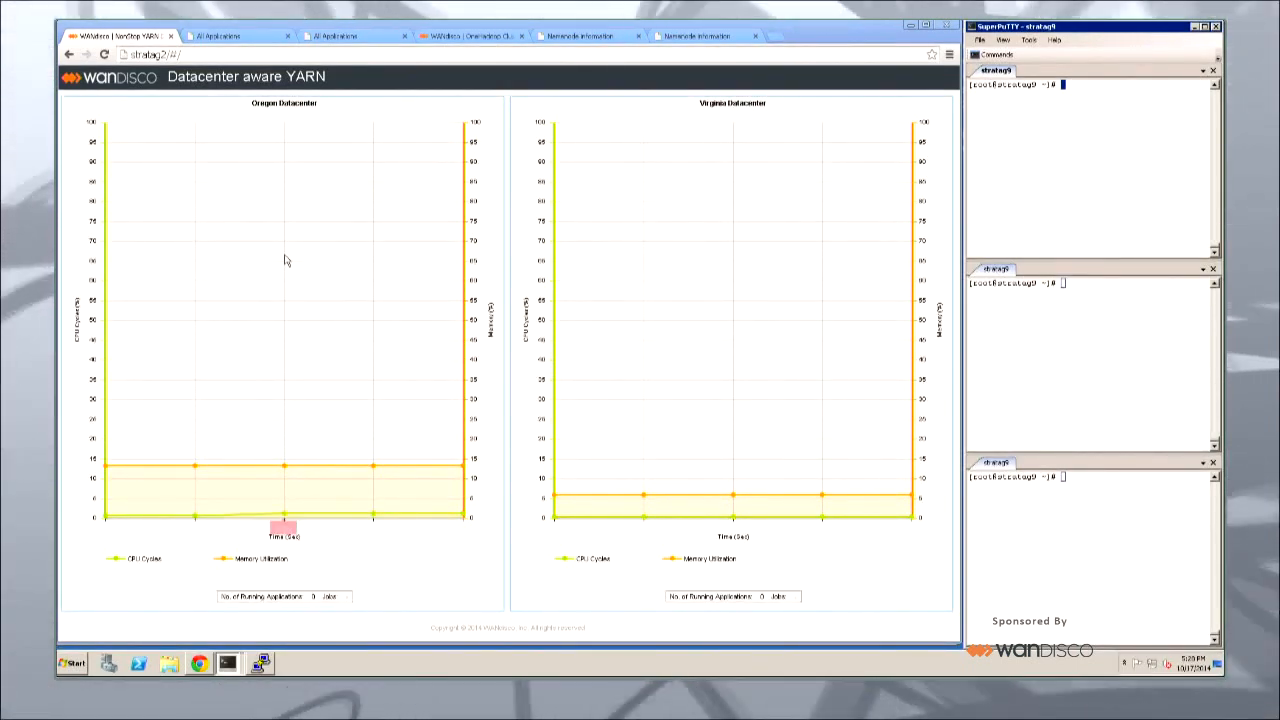
mouse_move(642, 495)
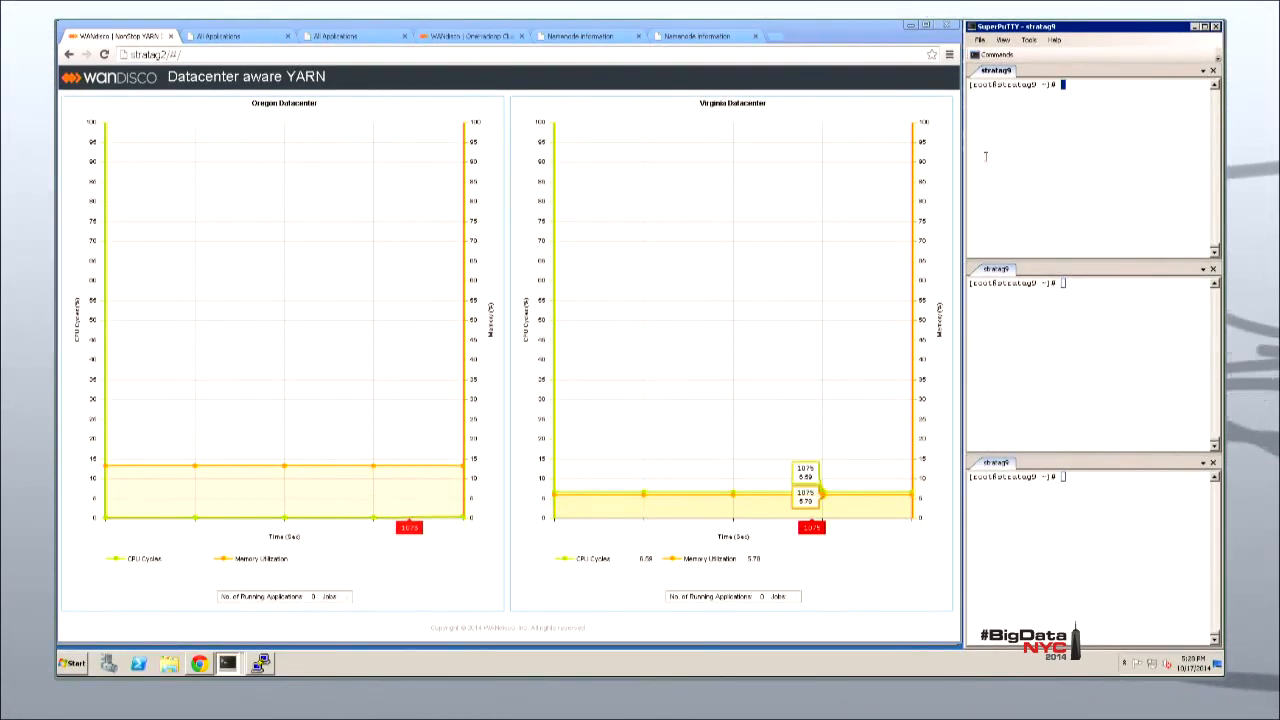
Run the ./user script in the first SuperPuTTY pane to submit the first TeraSort job
type("./user1")
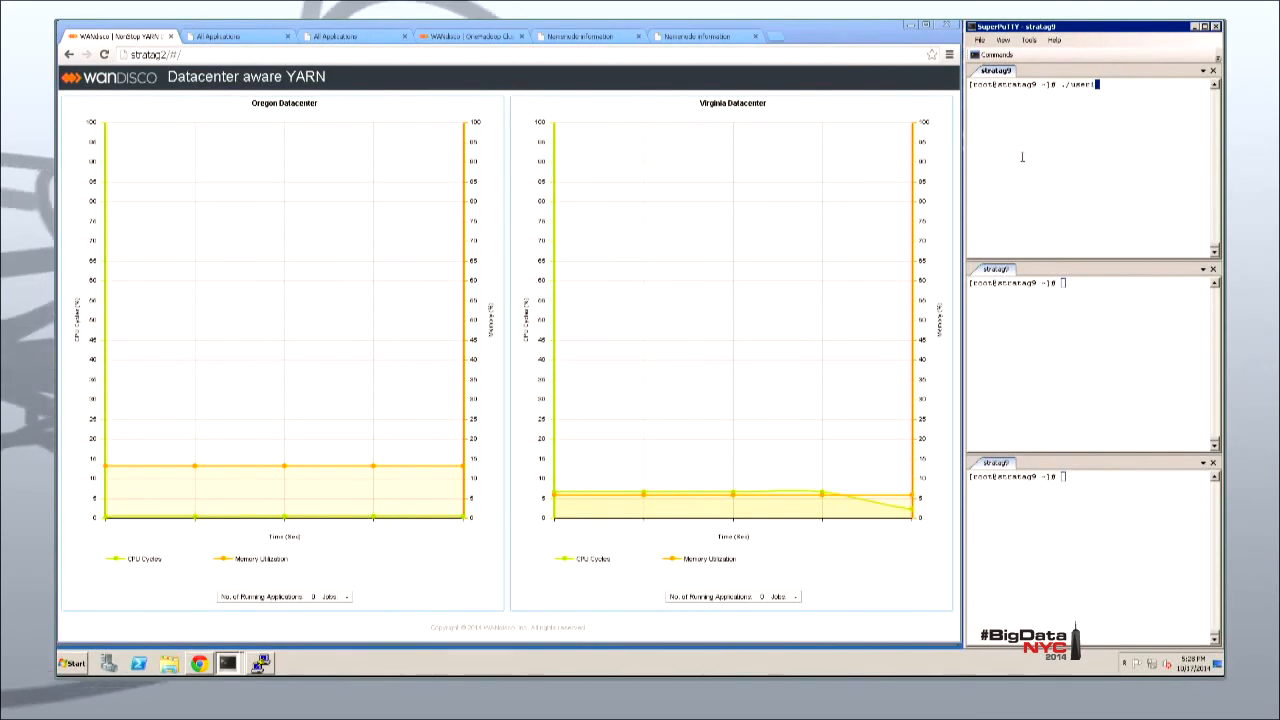
key("Return")
type("./user3")
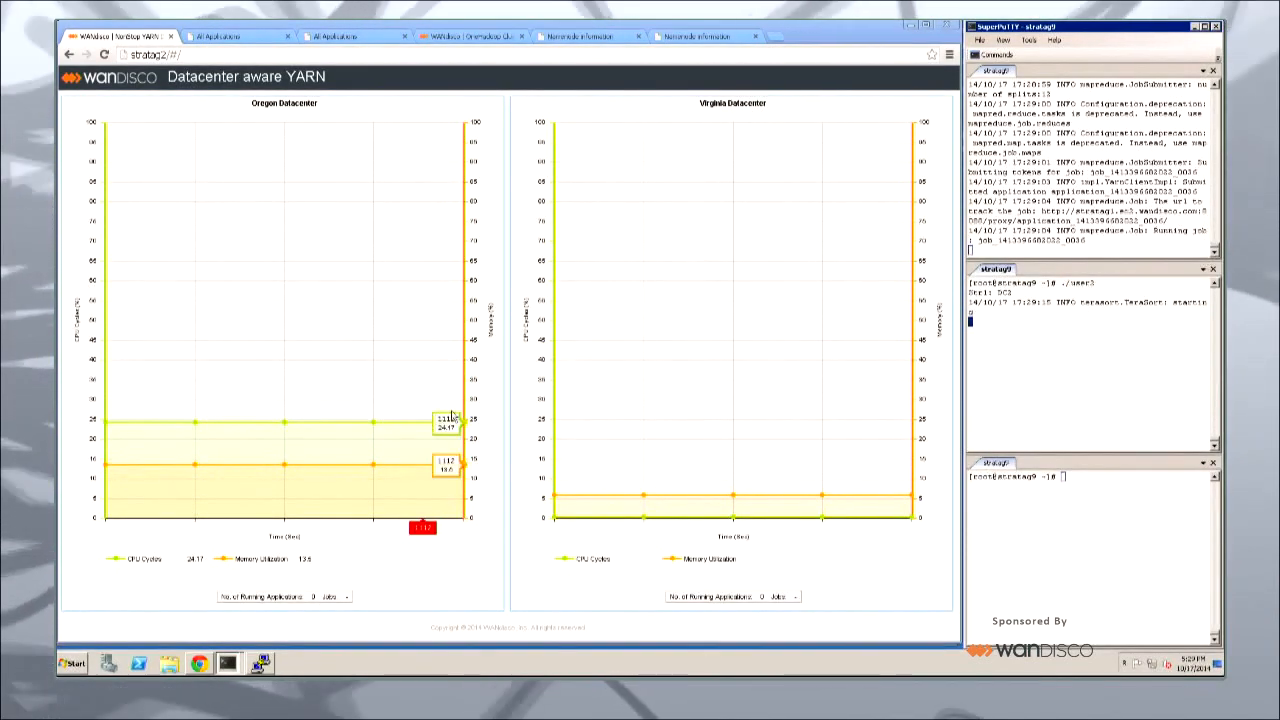
mouse_move(663, 296)
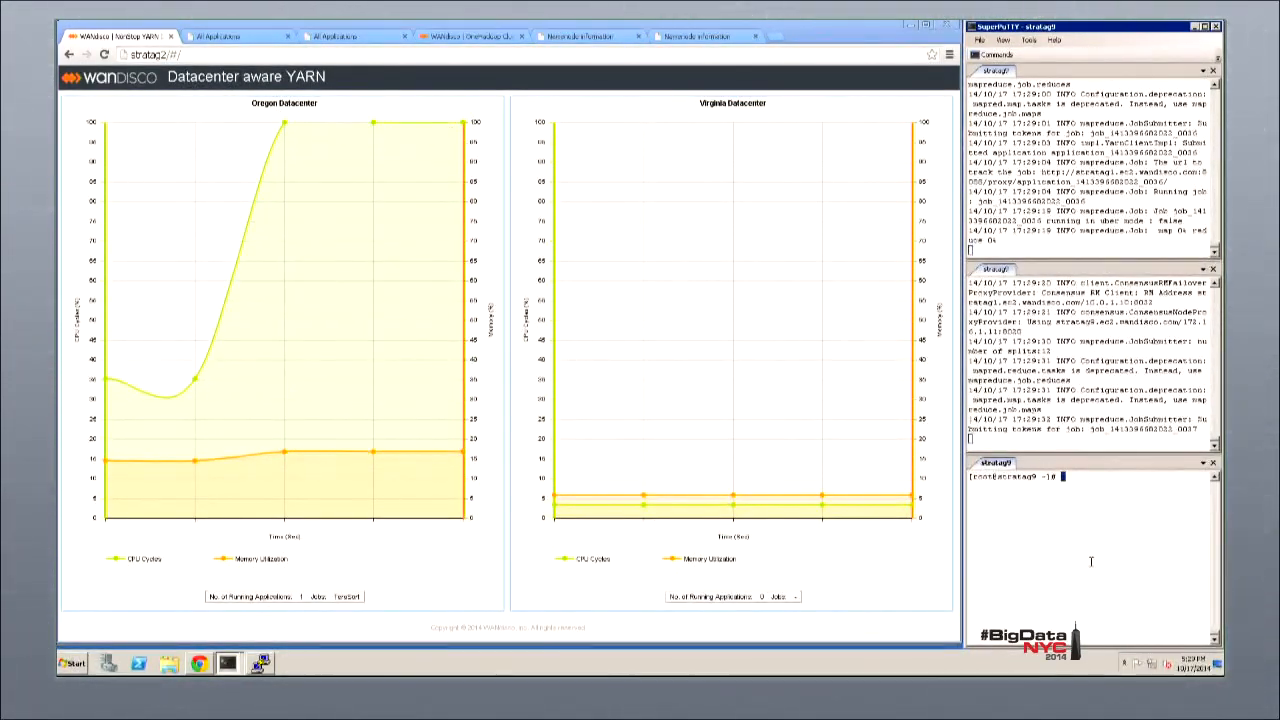
type("./user3")
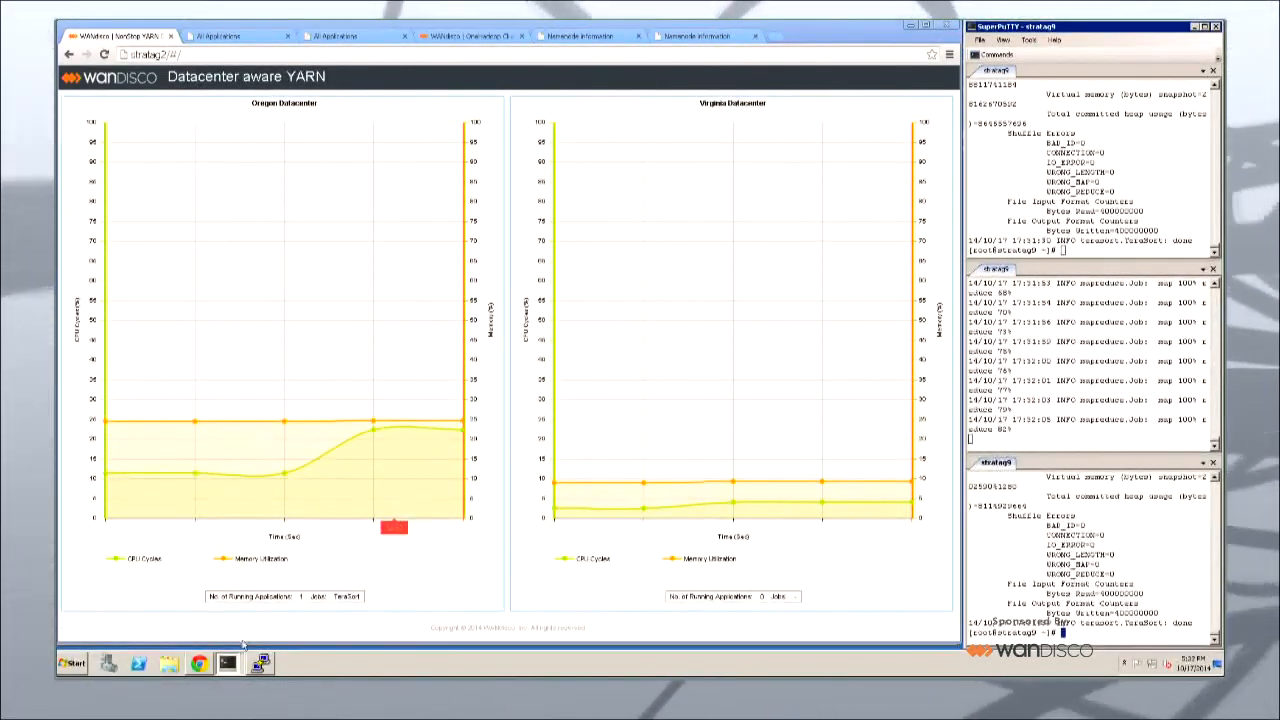
Focus SuperPuTTY and wait for the last TeraSort job to reach map 100% reduce 100%
left_click(260, 663)
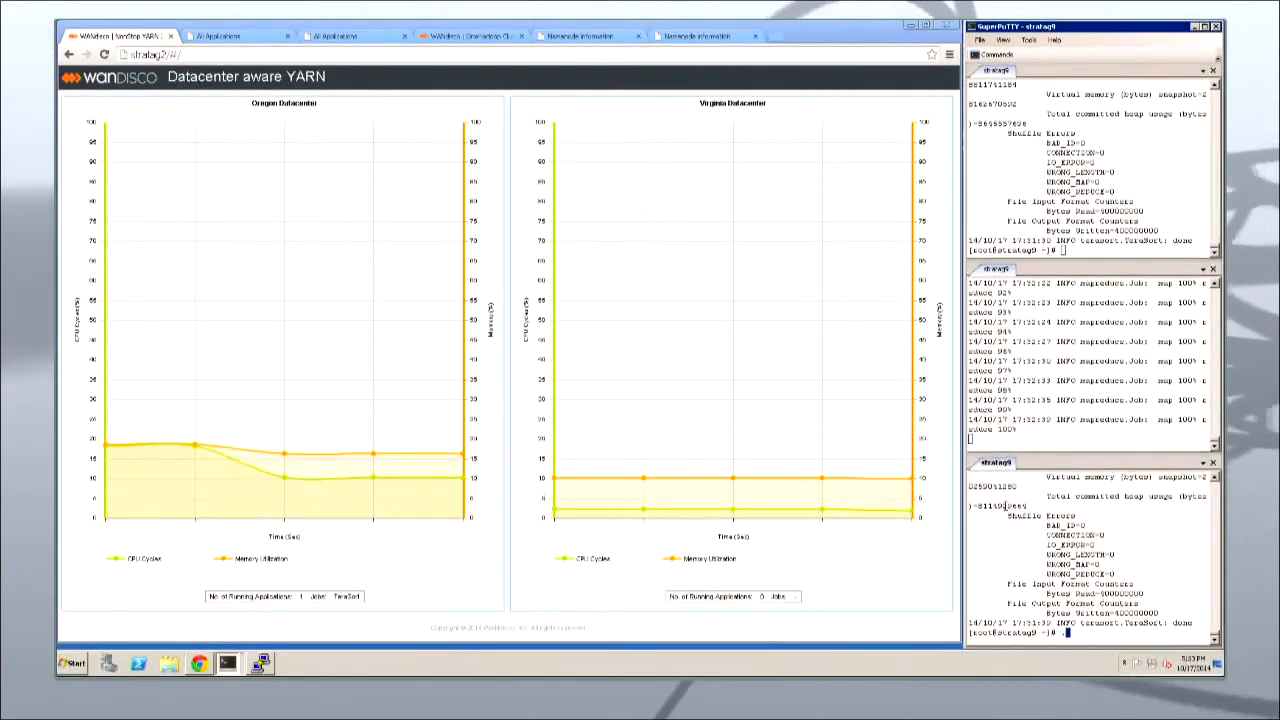
Enter ./user4 in a finished SuperPuTTY pane to launch the fourth user's job
type("./user4")
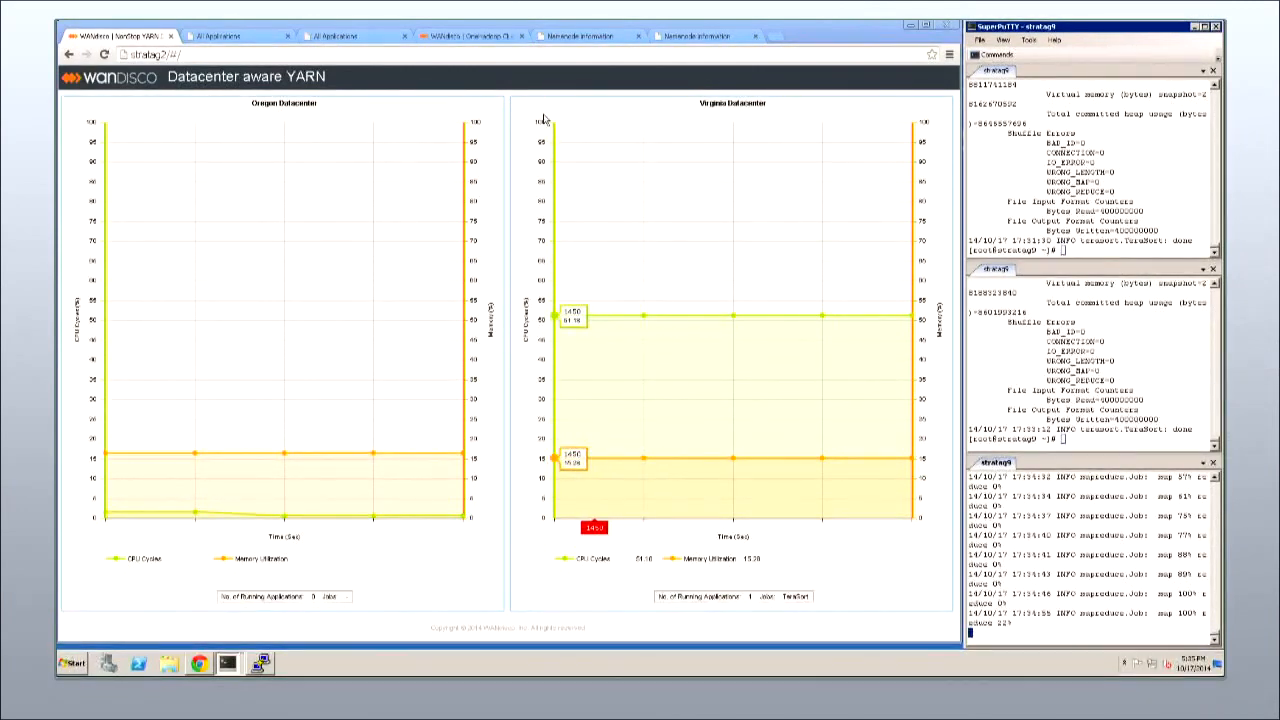
View the CDH and HDP NameNode overviews, then type clear in the onehadoop1 session
left_click(585, 36)
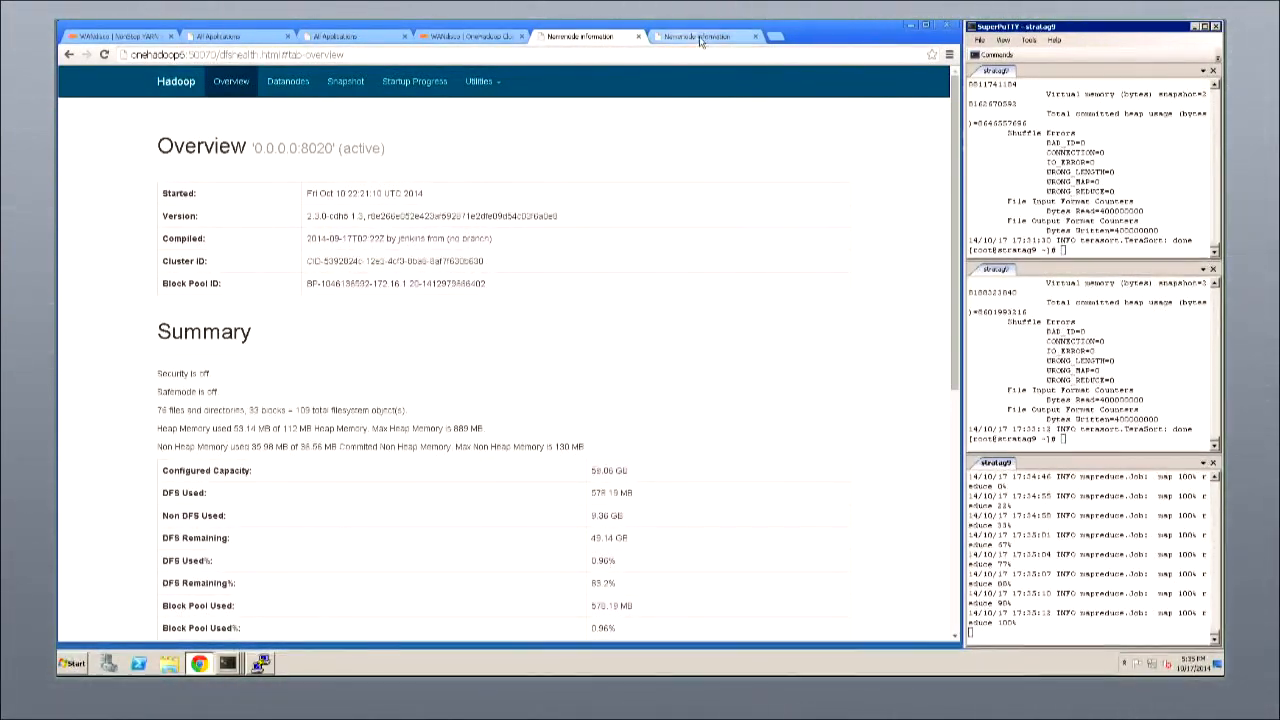
left_click(700, 36)
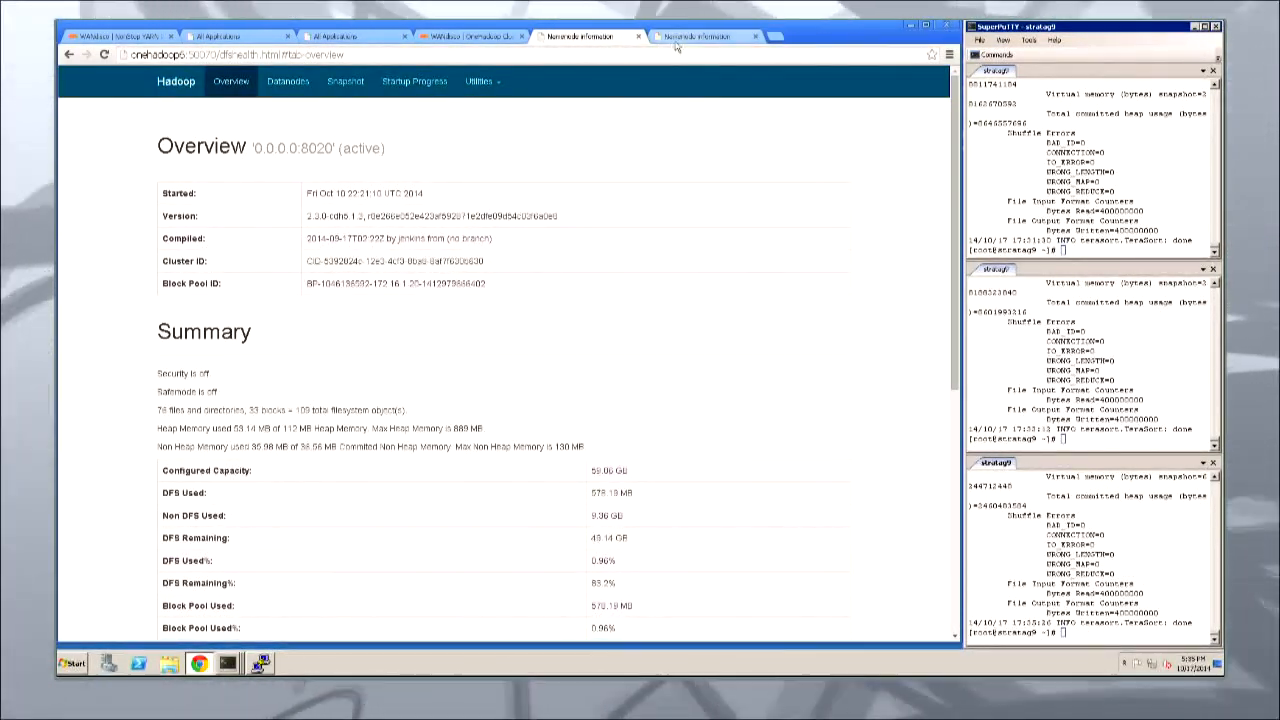
left_click(695, 36)
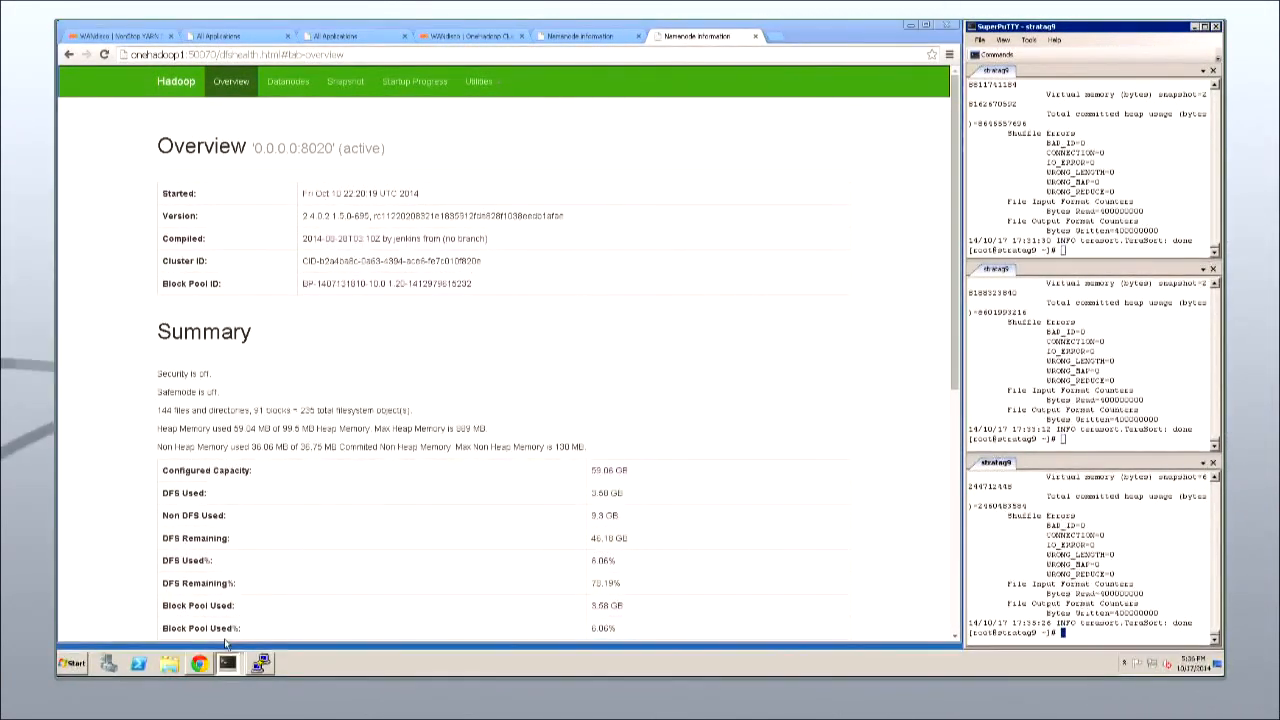
left_click(227, 663)
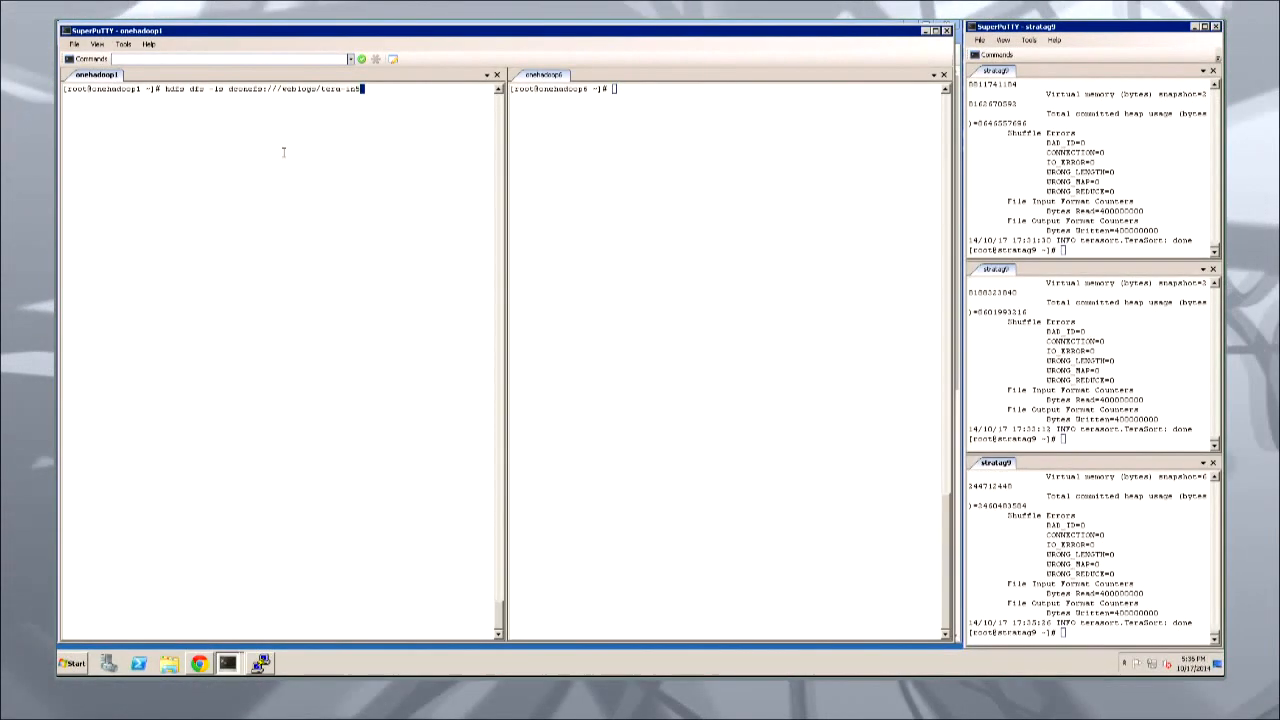
type("clear")
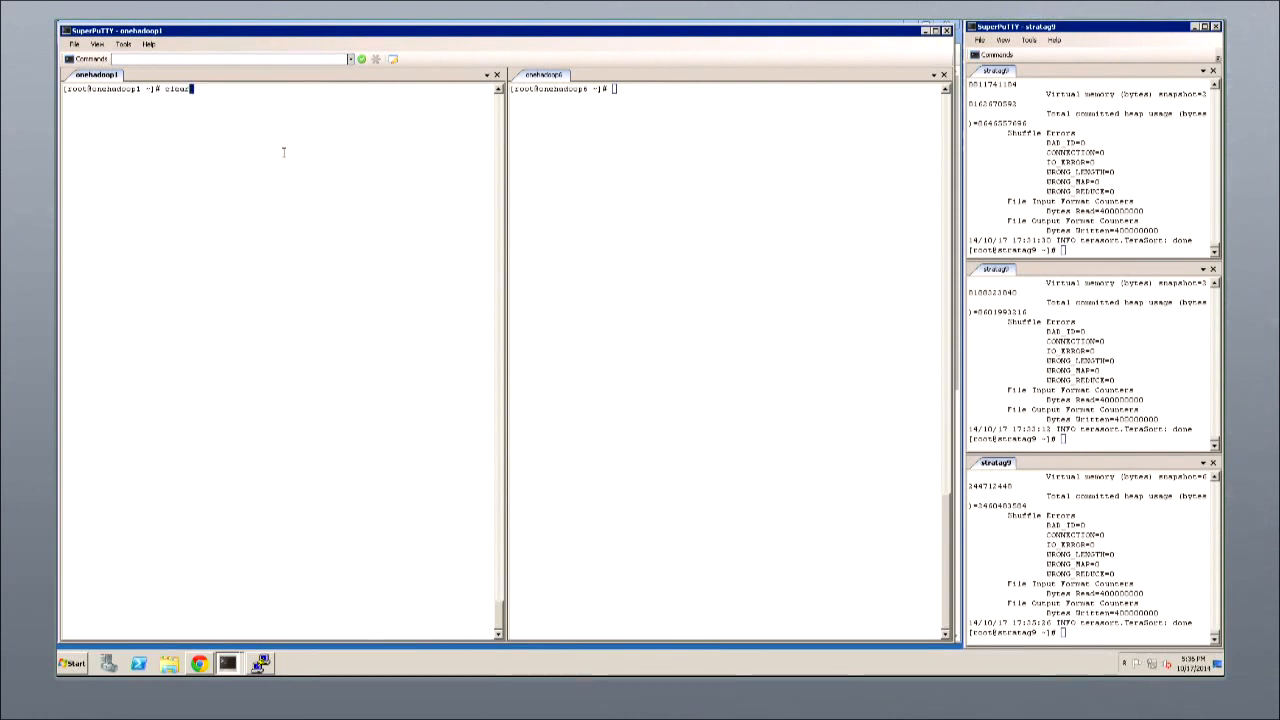